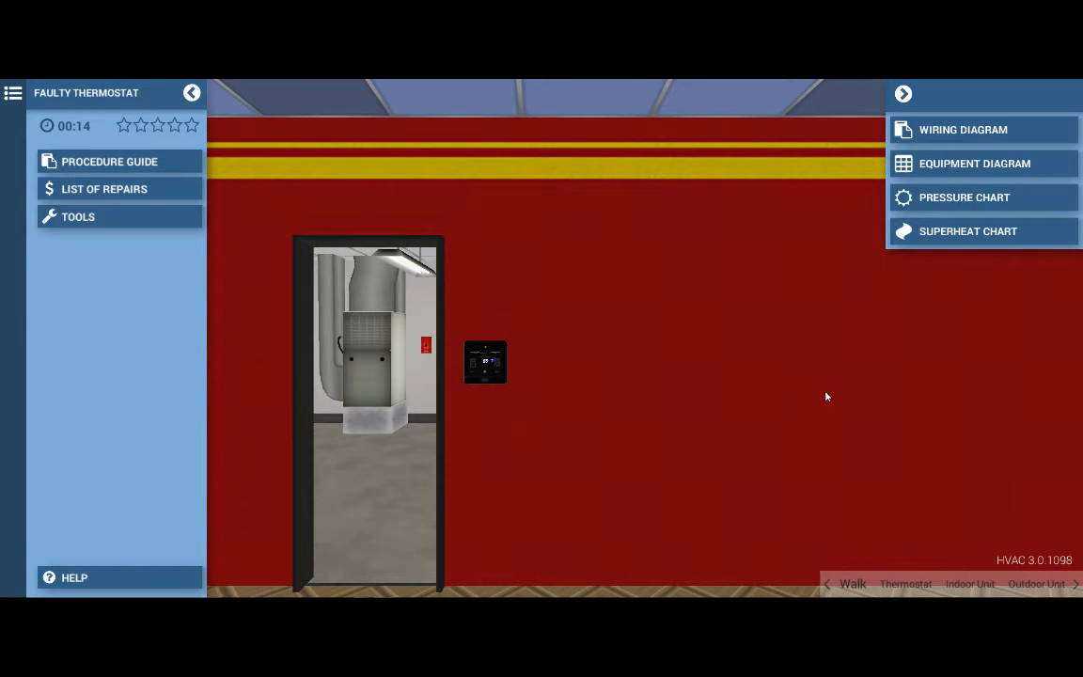
pyautogui.moveTo(677, 395)
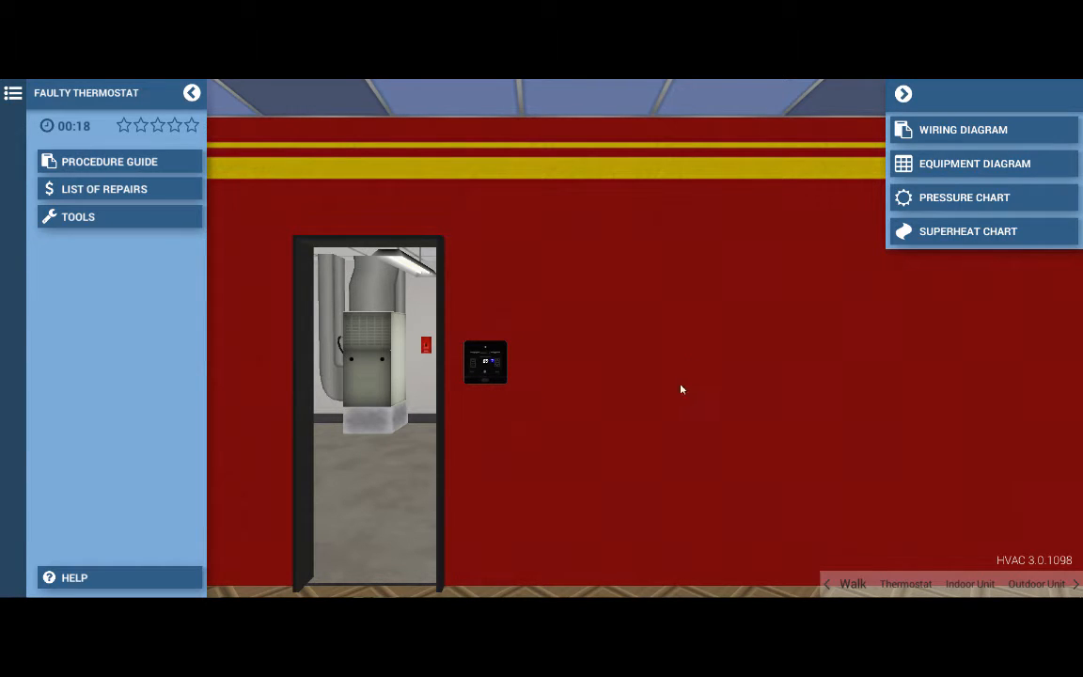
pyautogui.moveTo(835, 435)
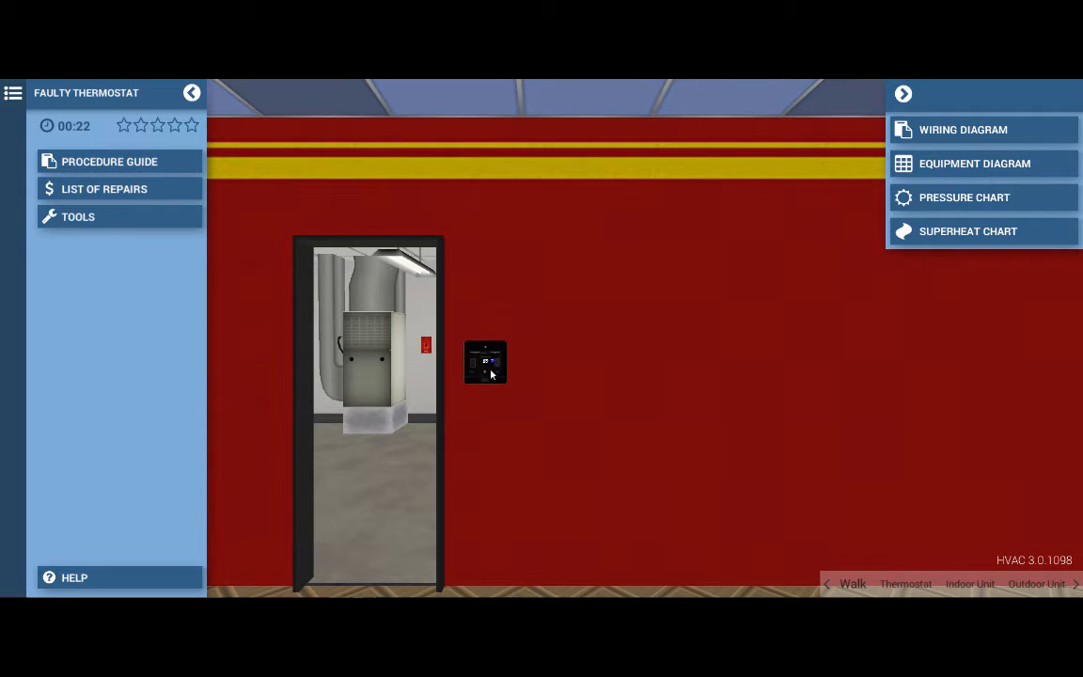
# Step: Zoom in on the wall thermostat showing an 80° space temperature, set to cool
pyautogui.click(484, 365)
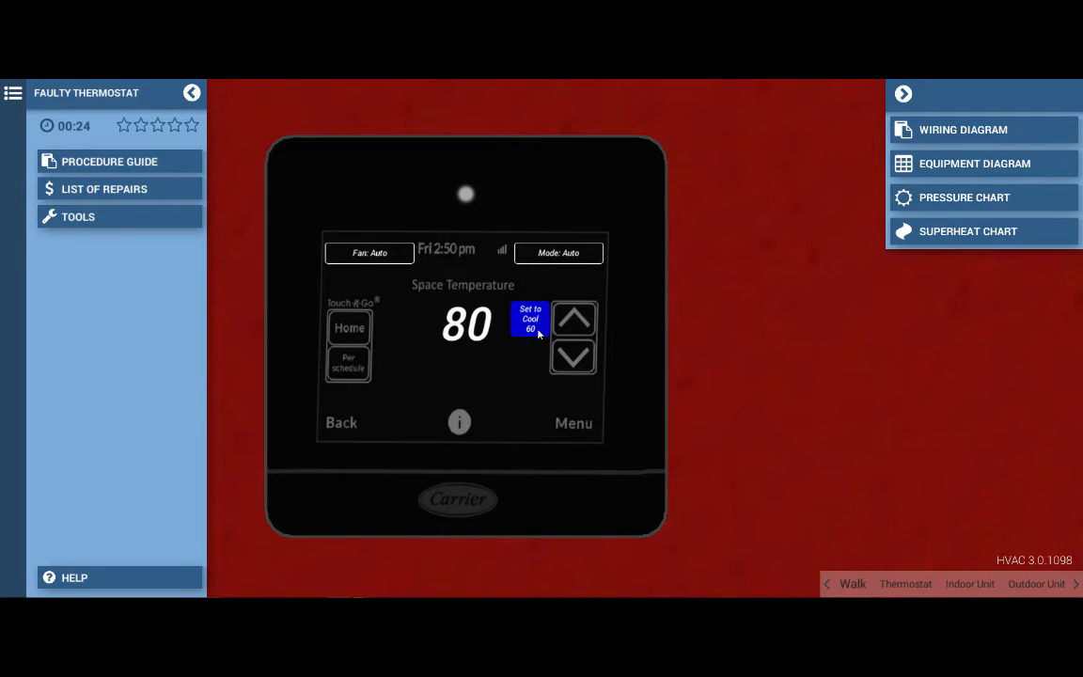
pyautogui.moveTo(504, 377)
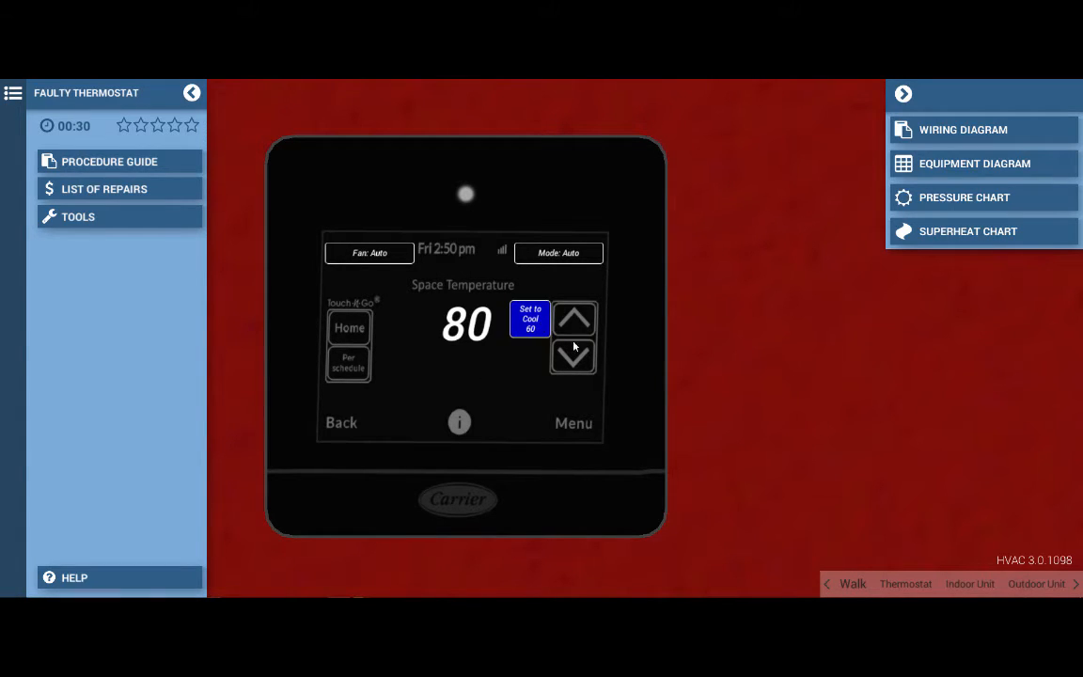
pyautogui.moveTo(861, 448)
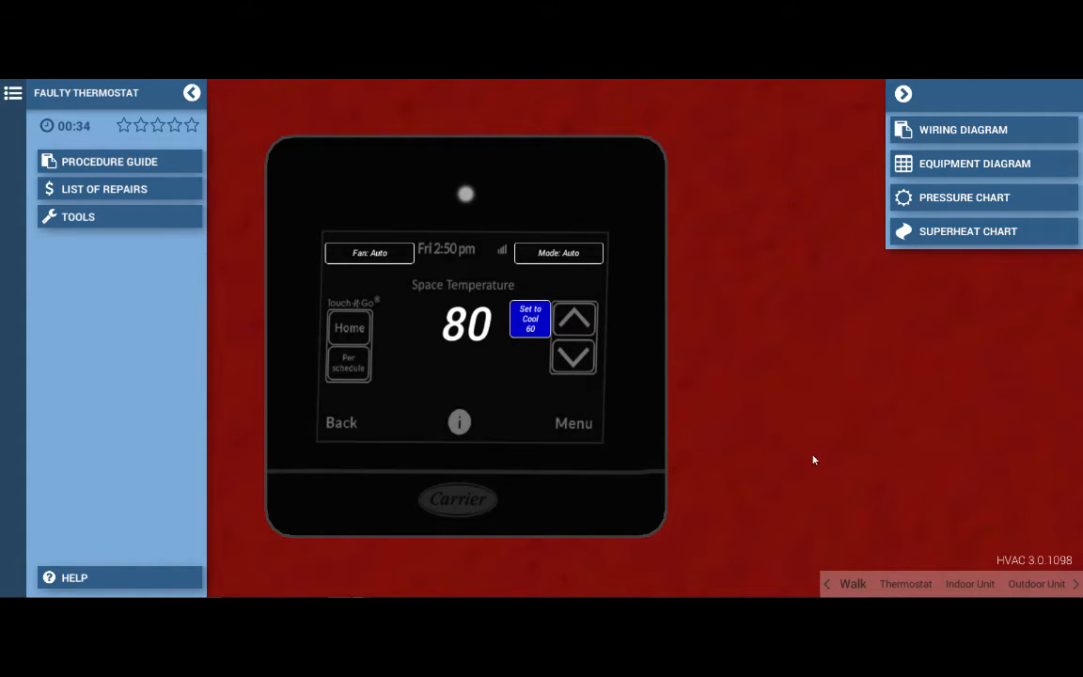
pyautogui.moveTo(993, 523)
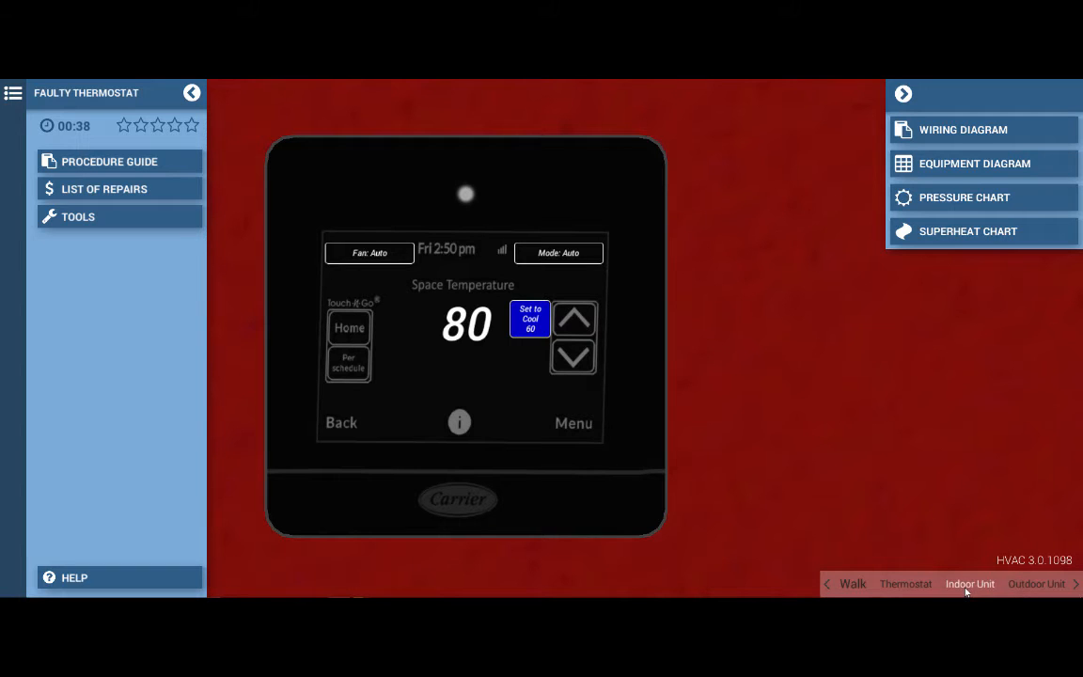
# Step: Walk out to the outdoor condensing unit via the bottom navigation
pyautogui.click(970, 583)
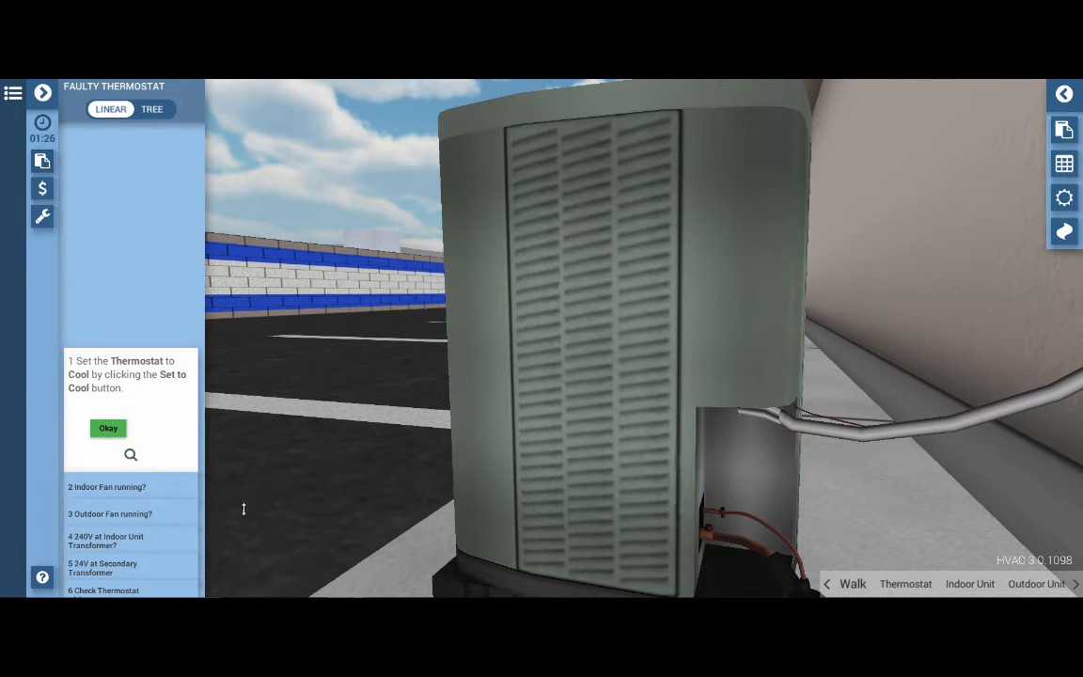
# Step: Log step 1 thermostat on cool as Okay and step 2 indoor fan running as No
pyautogui.click(107, 428)
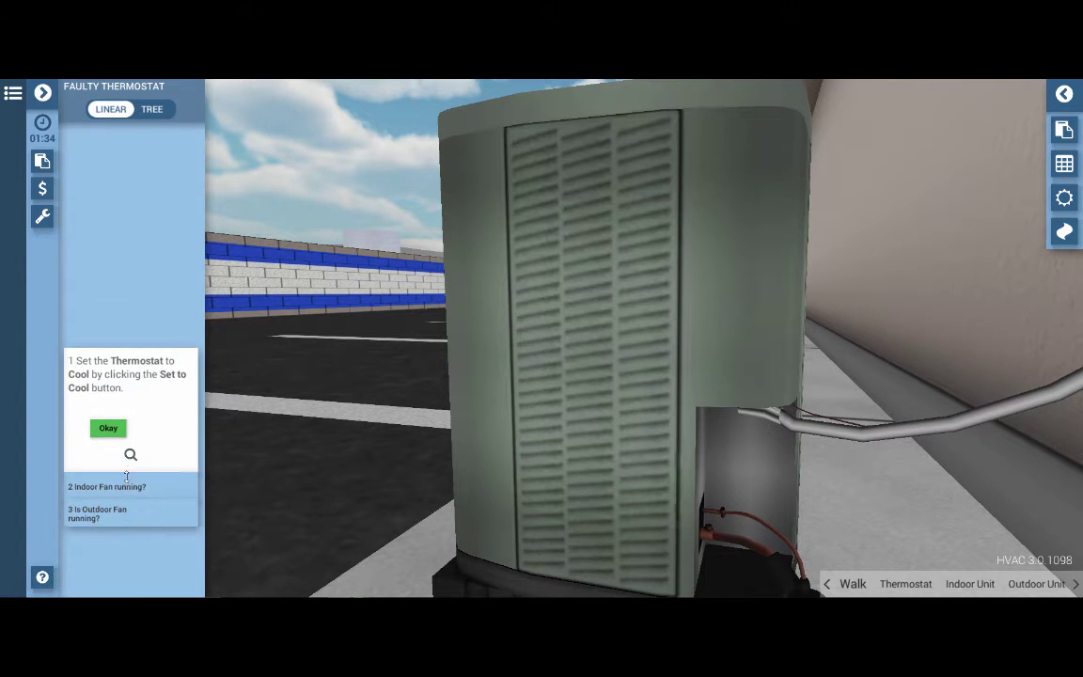
pyautogui.click(108, 429)
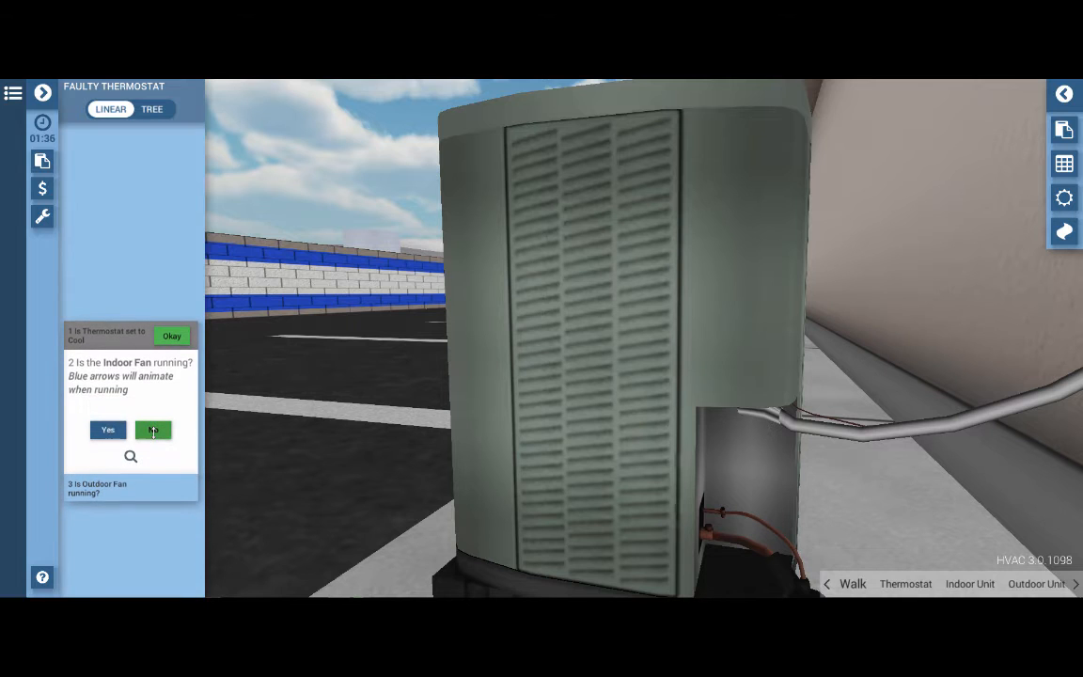
pyautogui.click(153, 429)
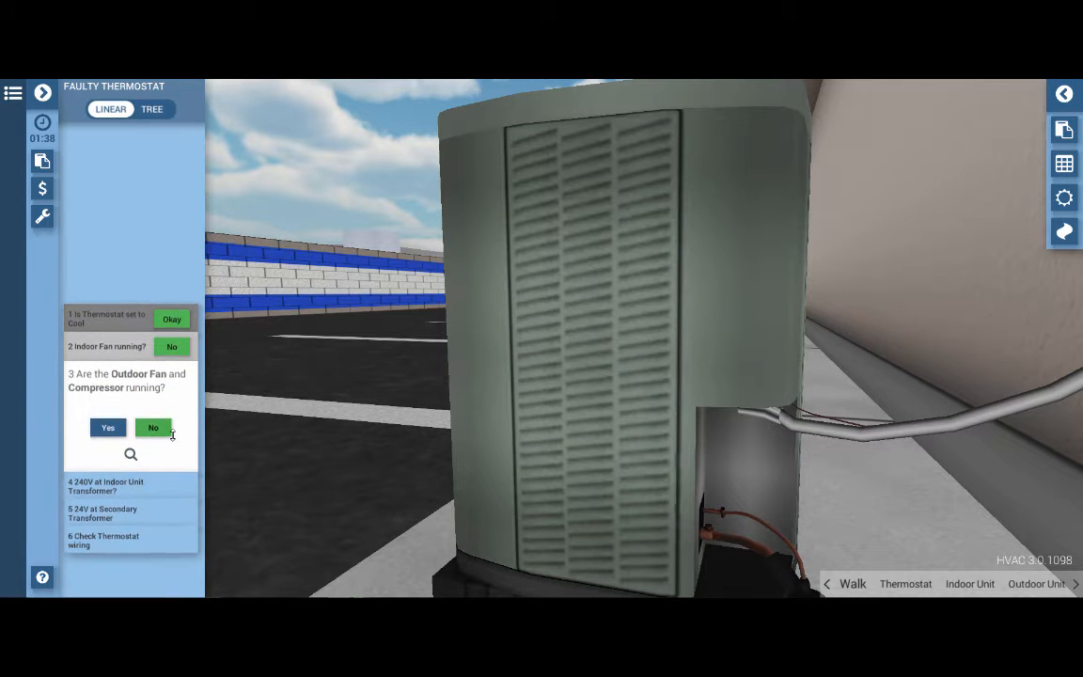
# Step: Log step 3 outdoor fan and compressor running as No
pyautogui.click(152, 427)
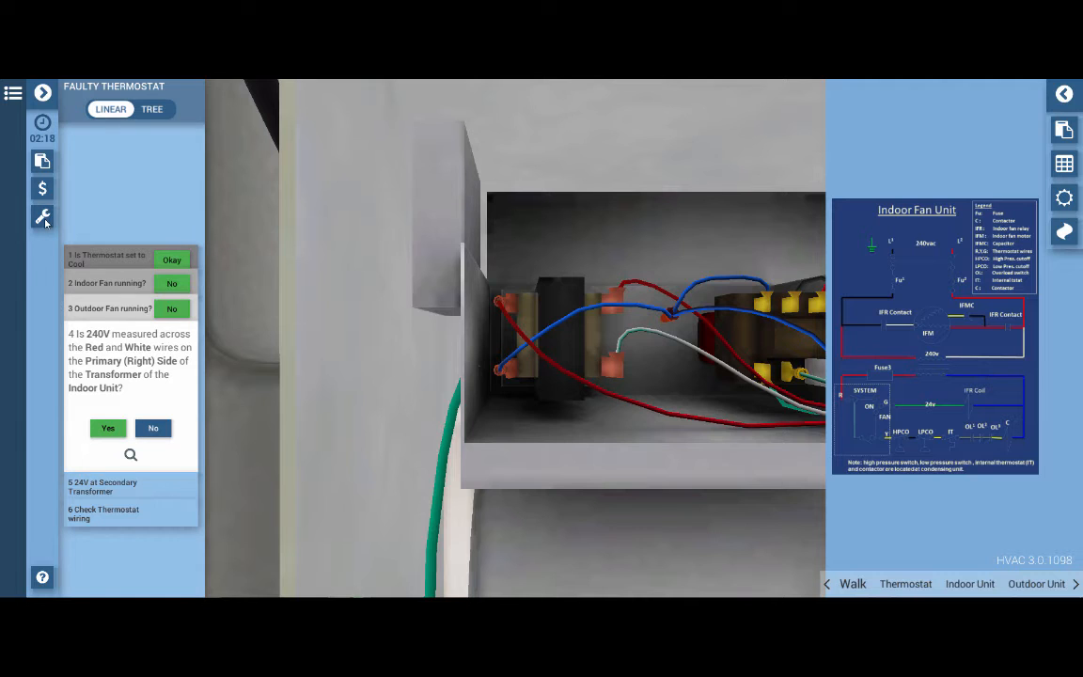
# Step: Select the multimeter from Tools and log step 4, 240V at the transformer primary, as Yes
pyautogui.click(41, 218)
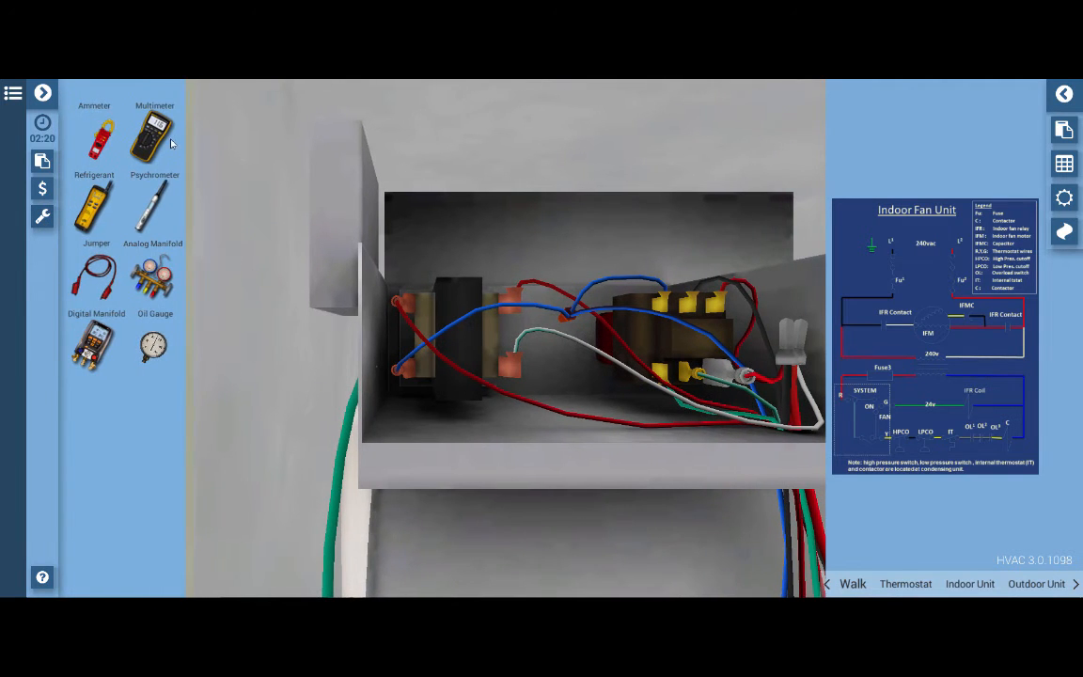
pyautogui.click(154, 132)
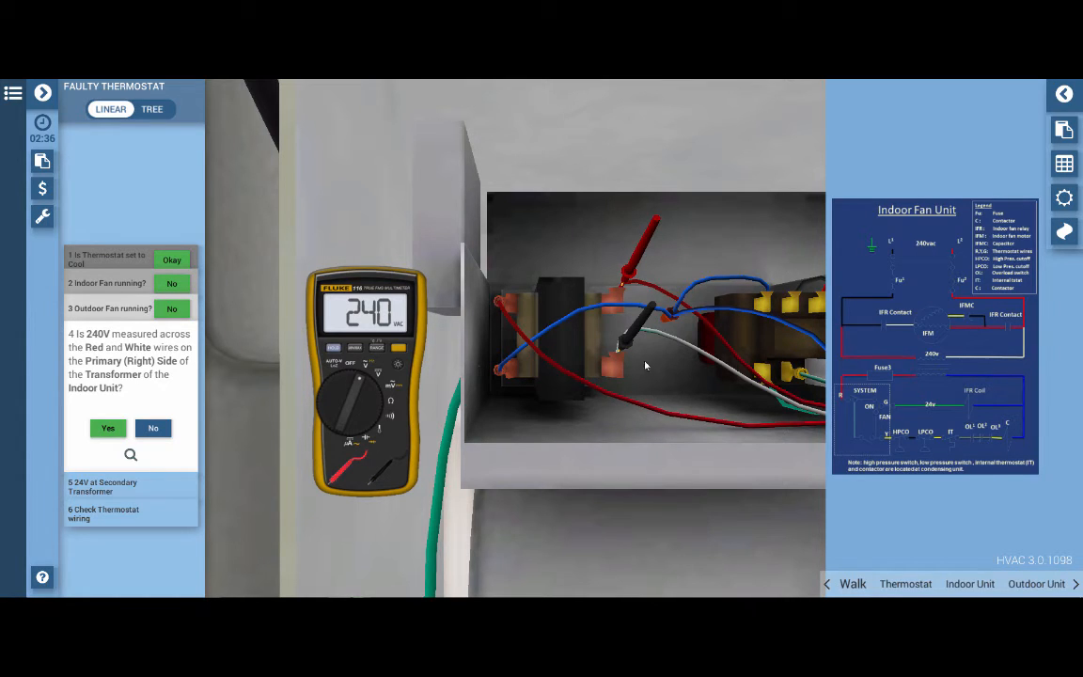
pyautogui.moveTo(621, 429)
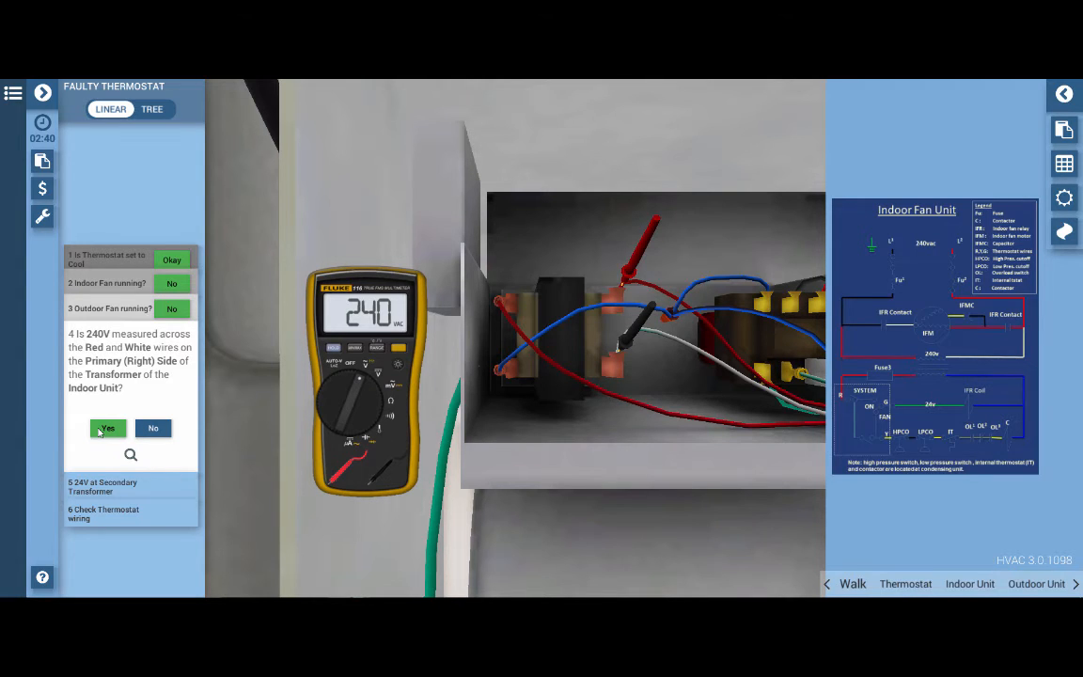
pyautogui.click(107, 429)
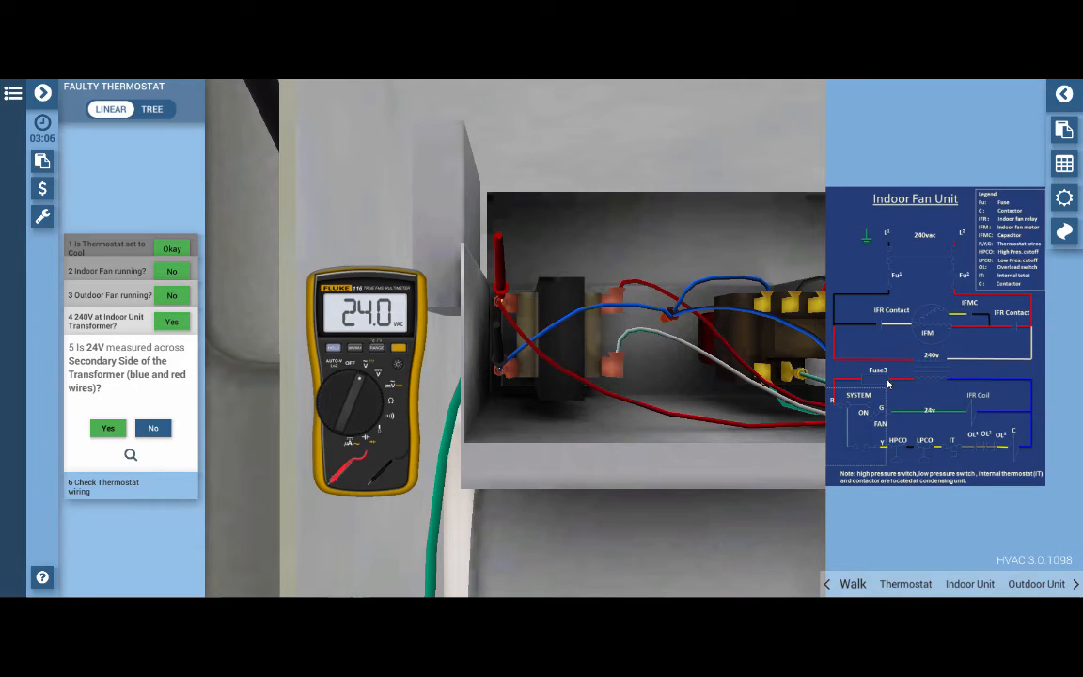
pyautogui.moveTo(837, 401)
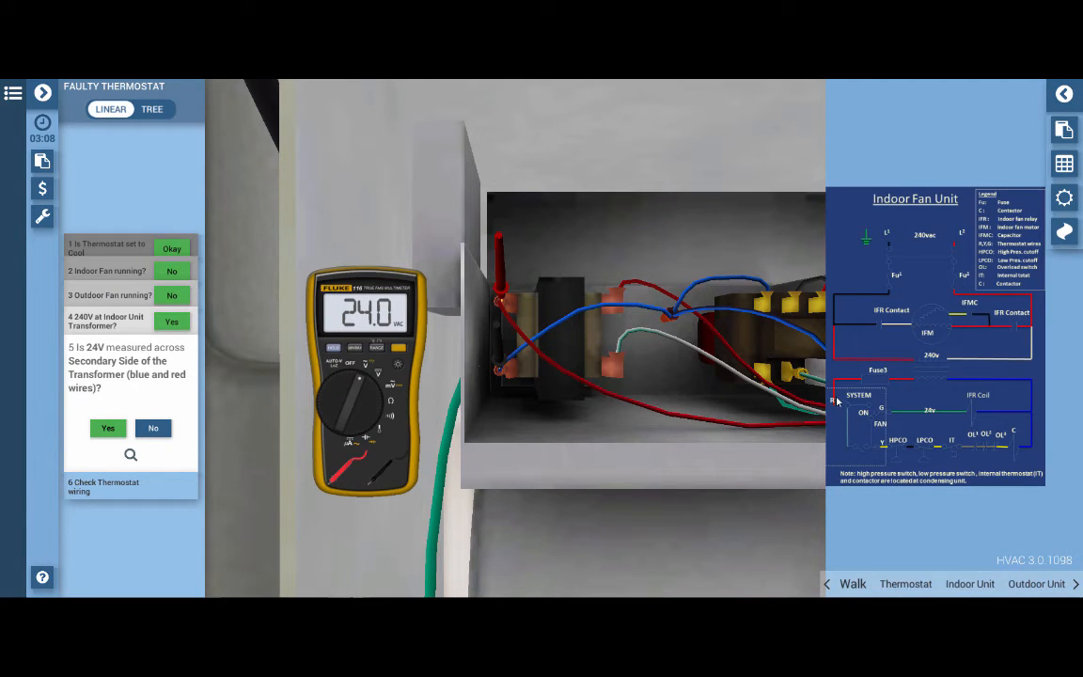
pyautogui.moveTo(860, 427)
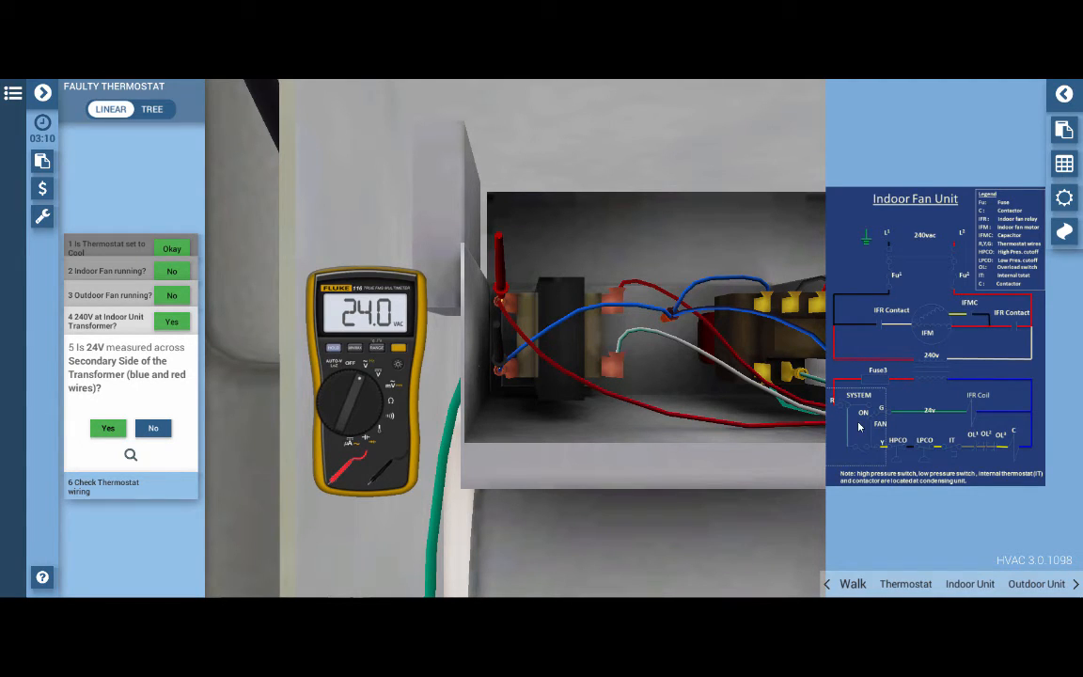
pyautogui.moveTo(845, 431)
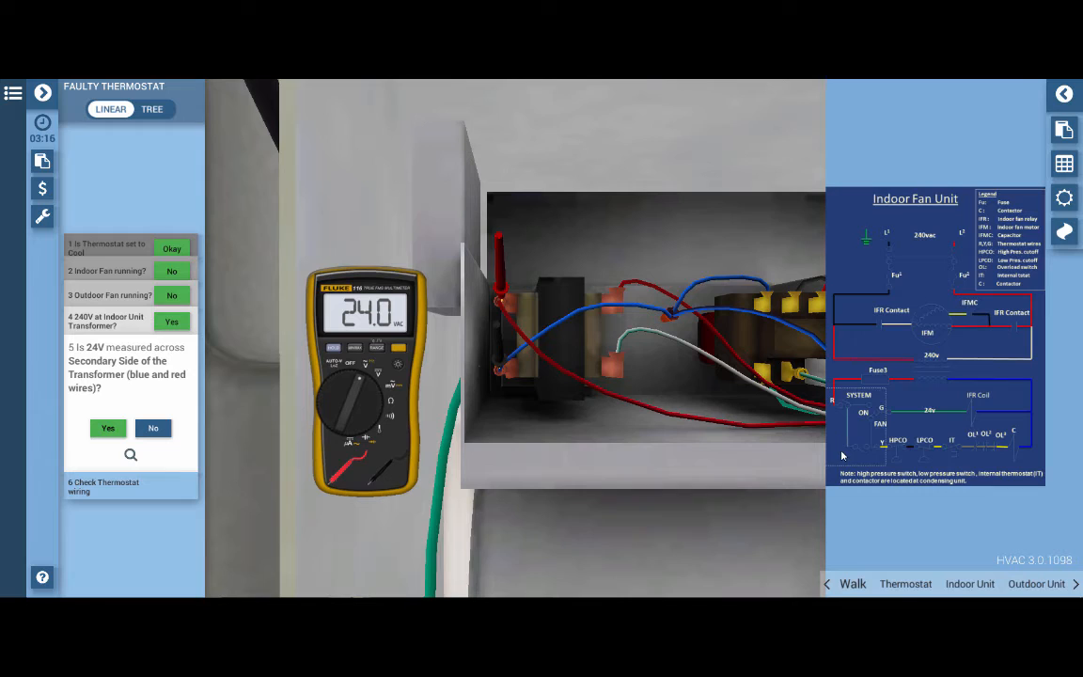
pyautogui.moveTo(1030, 459)
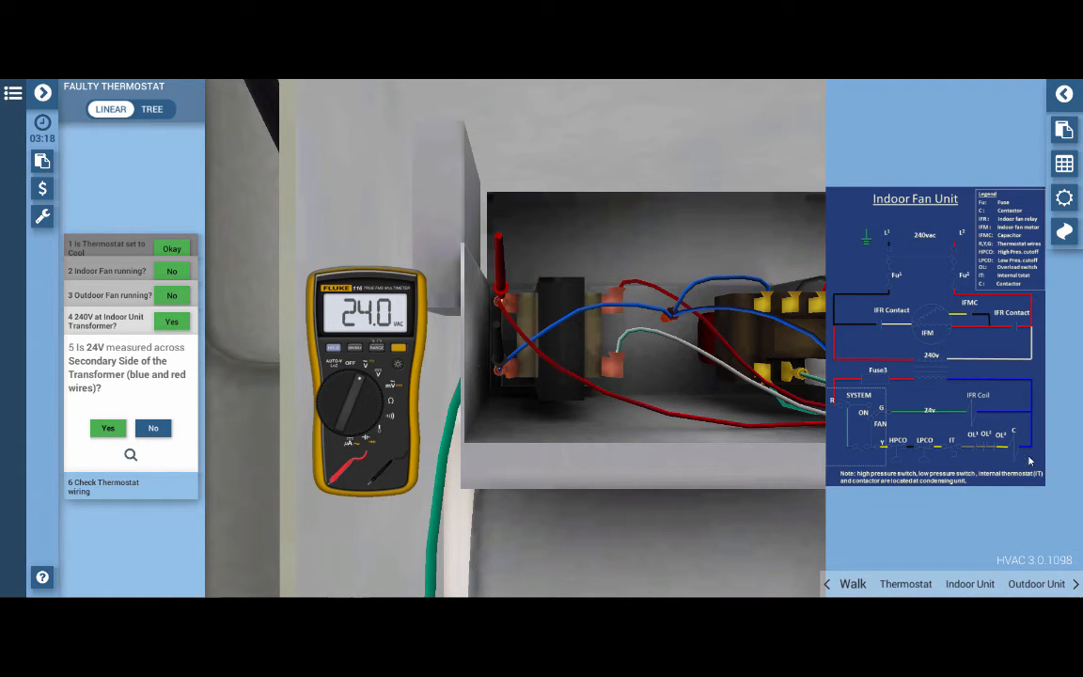
pyautogui.moveTo(858, 335)
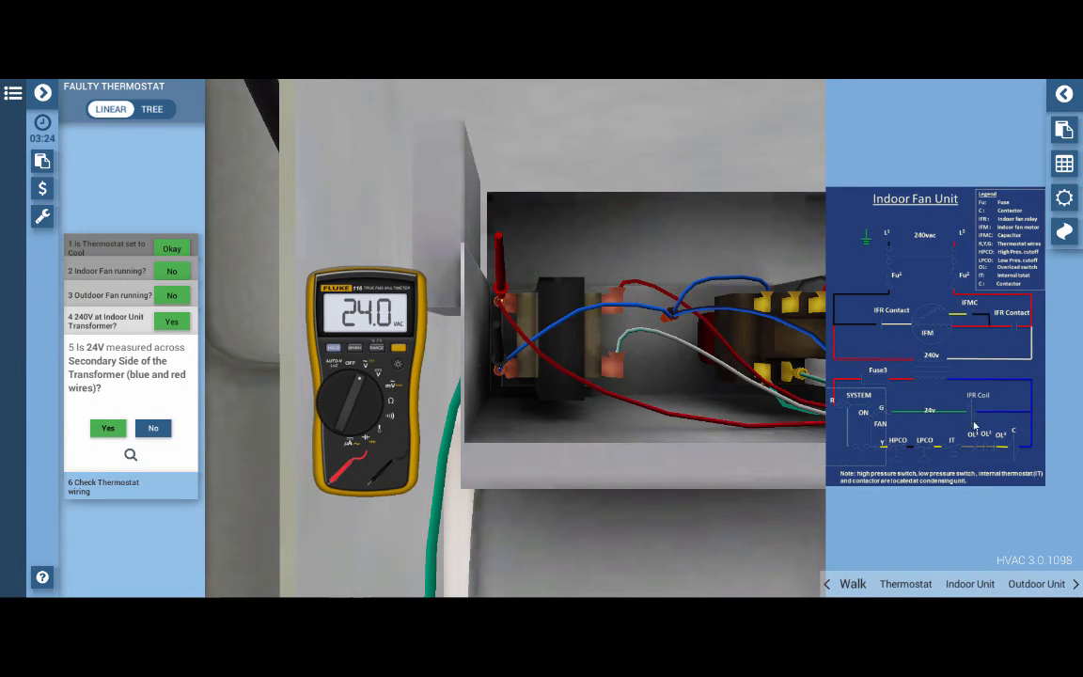
pyautogui.moveTo(1020, 455)
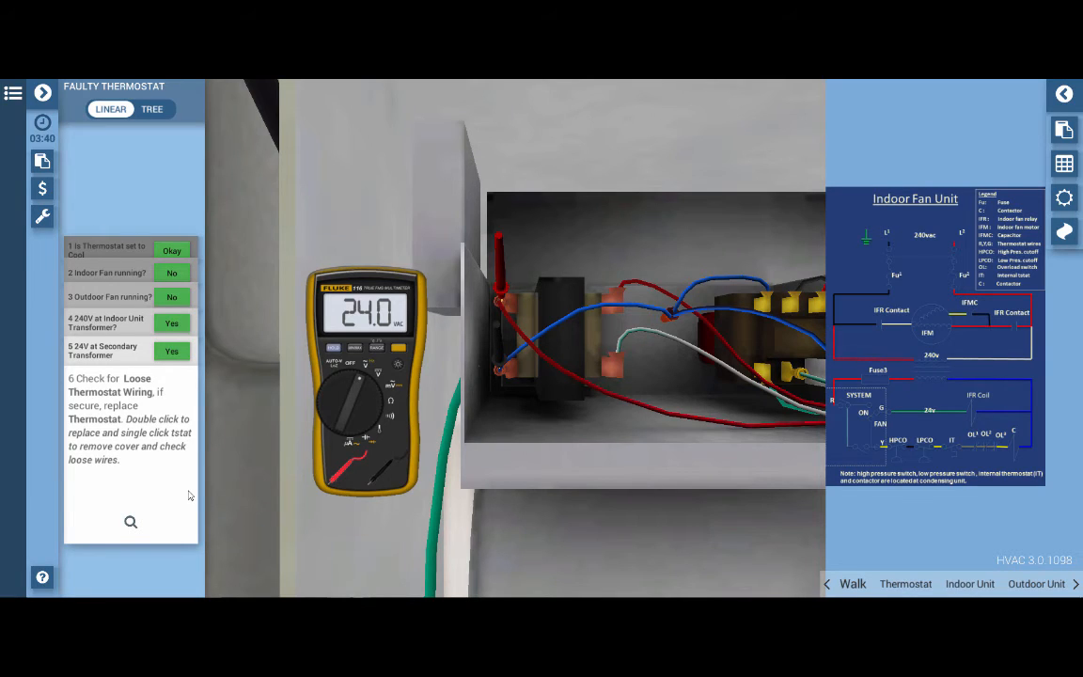
pyautogui.moveTo(433, 443)
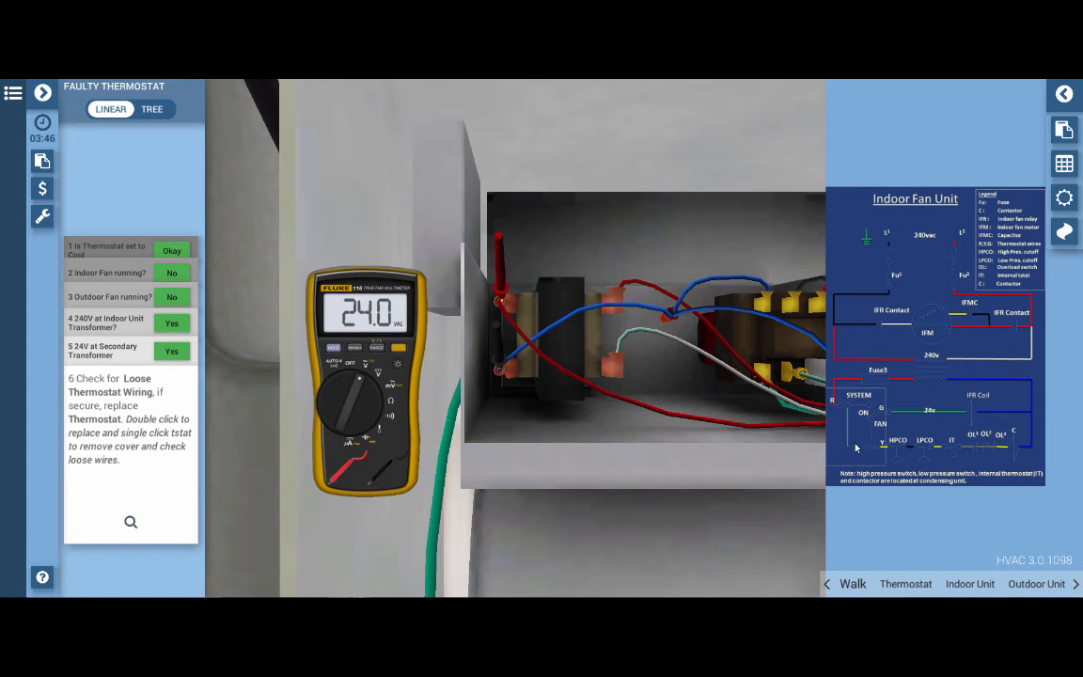
pyautogui.moveTo(993, 403)
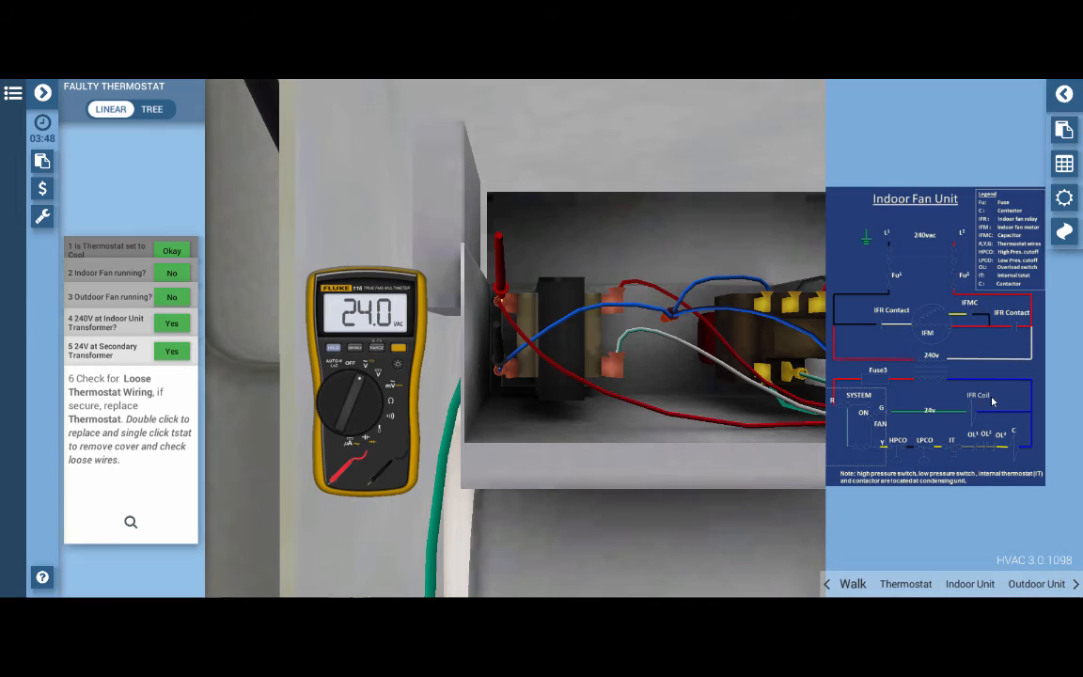
pyautogui.moveTo(628, 429)
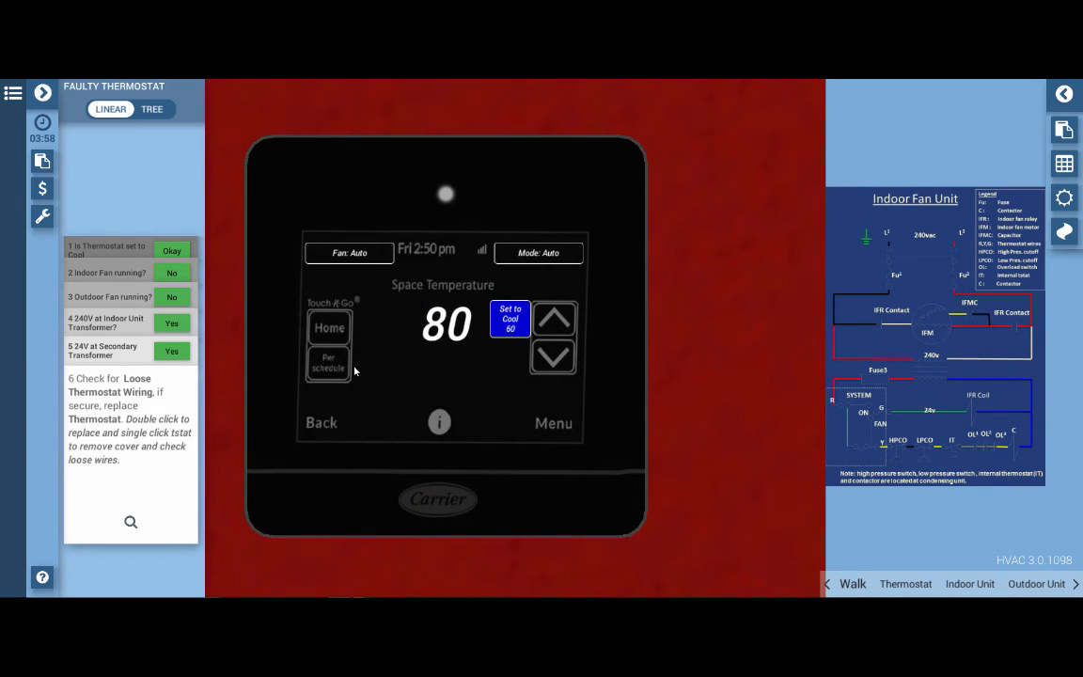
pyautogui.moveTo(399, 387)
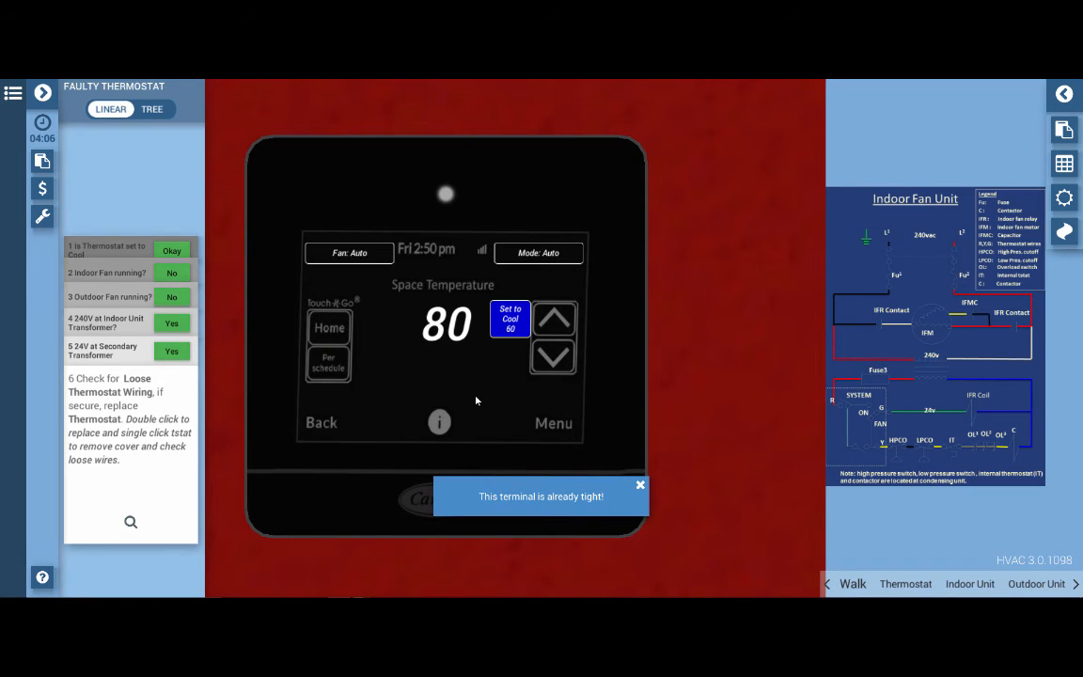
pyautogui.moveTo(487, 401)
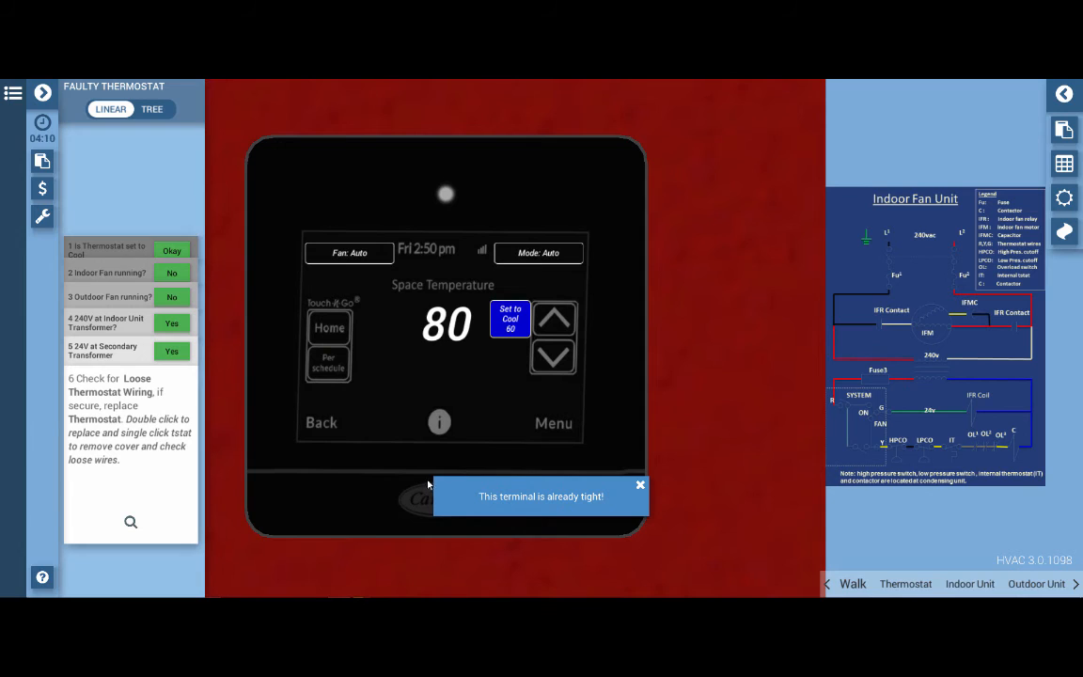
# Step: Replace the faulty thermostat, accepting the $170 repair cost
pyautogui.click(639, 484)
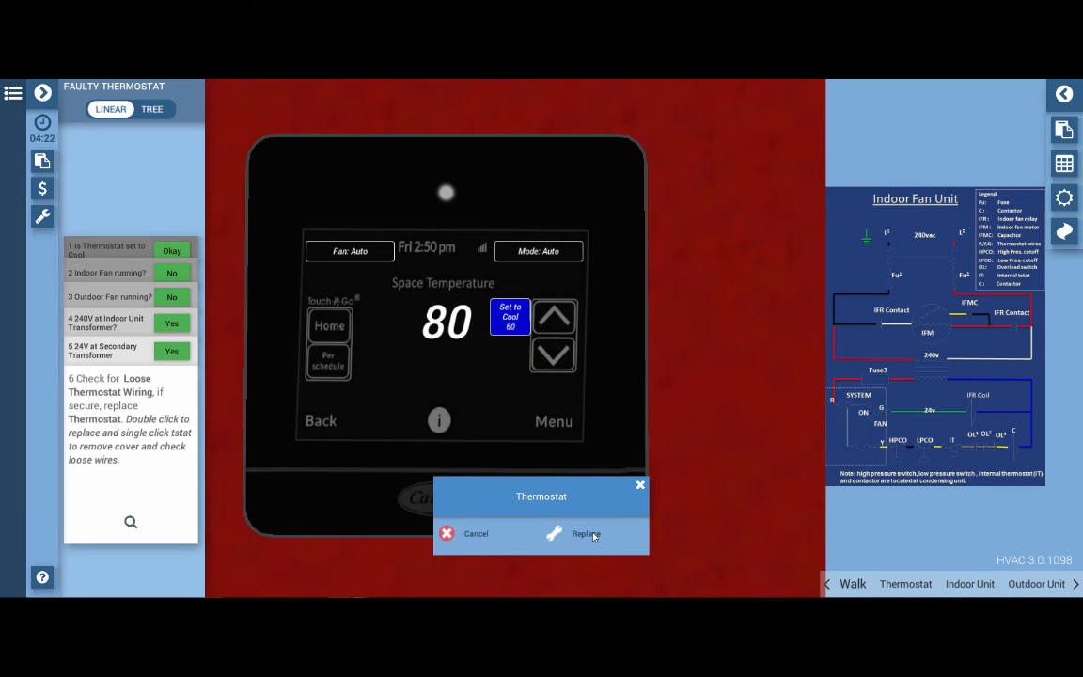
pyautogui.click(585, 534)
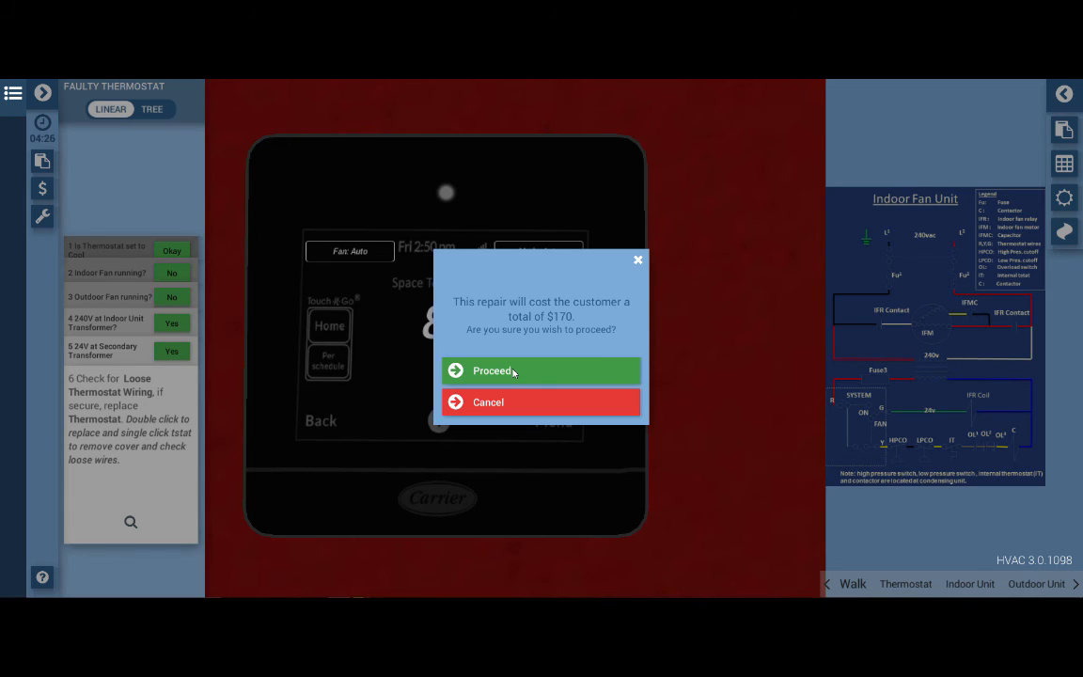
pyautogui.click(542, 371)
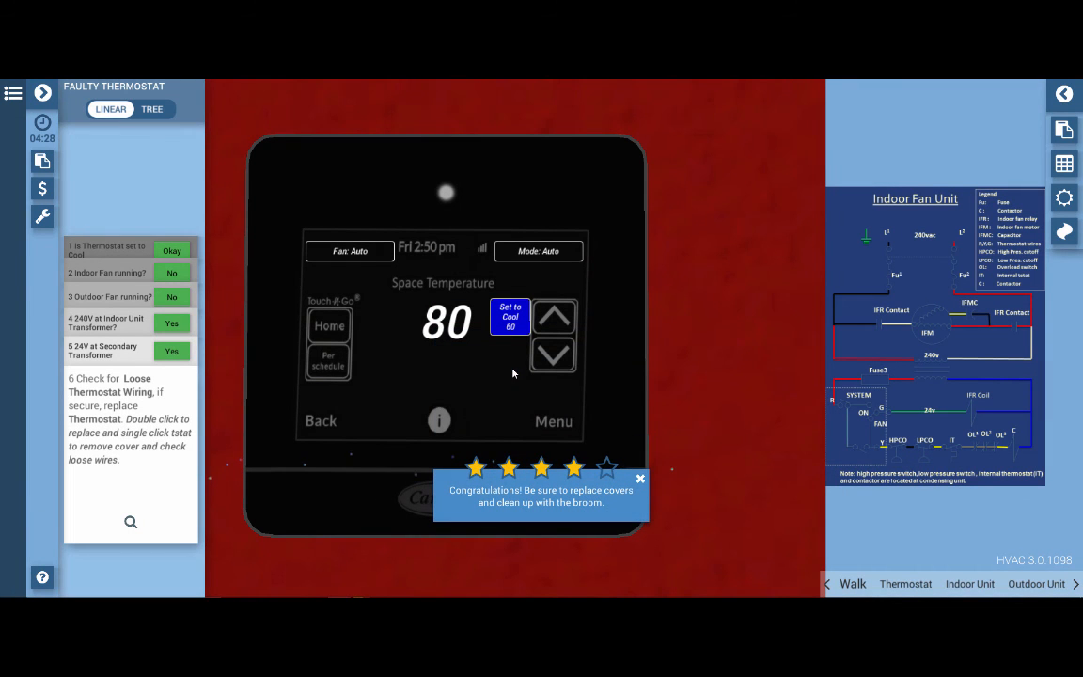
pyautogui.moveTo(679, 452)
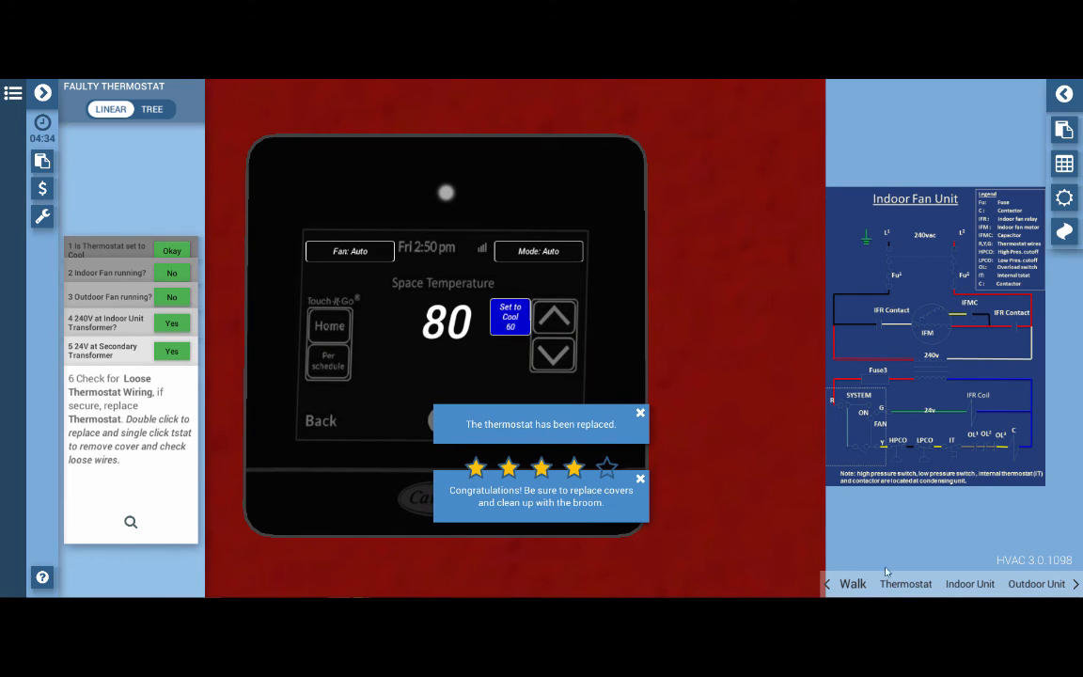
# Step: Walk past the outdoor unit back to the indoor unit where the broom stands
pyautogui.click(1035, 583)
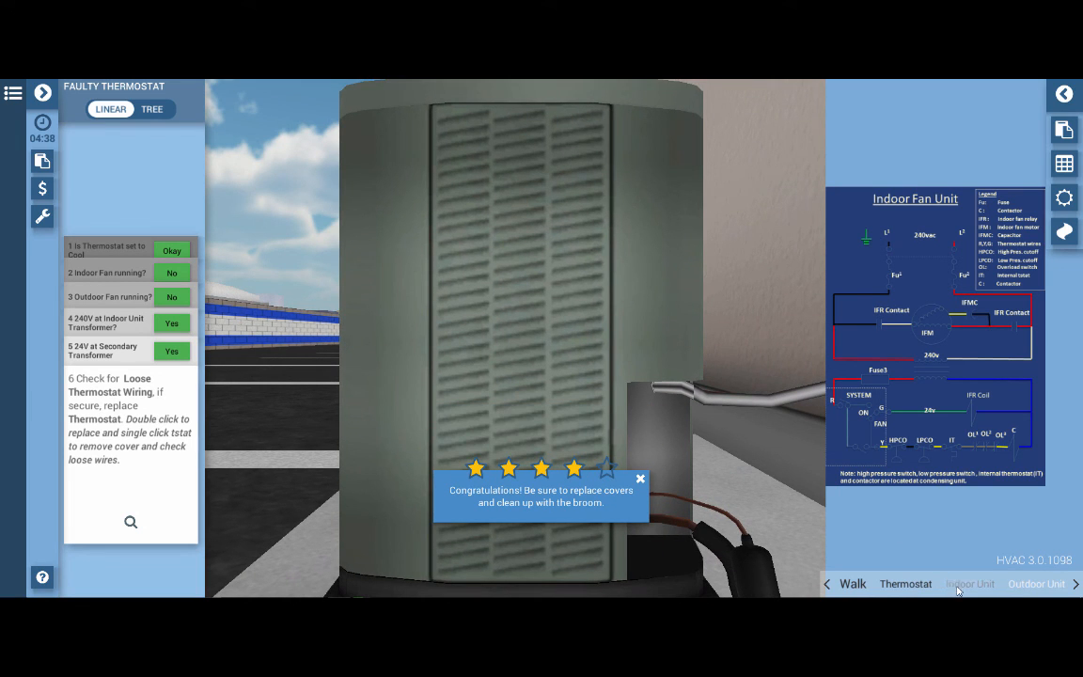
pyautogui.click(971, 583)
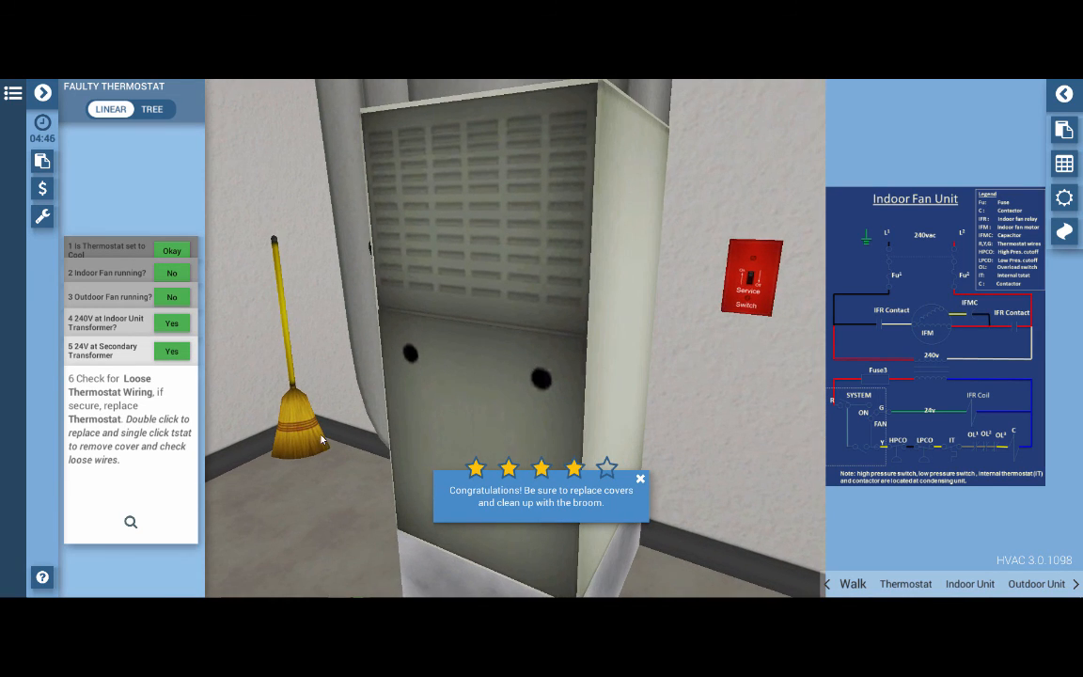
pyautogui.moveTo(370, 489)
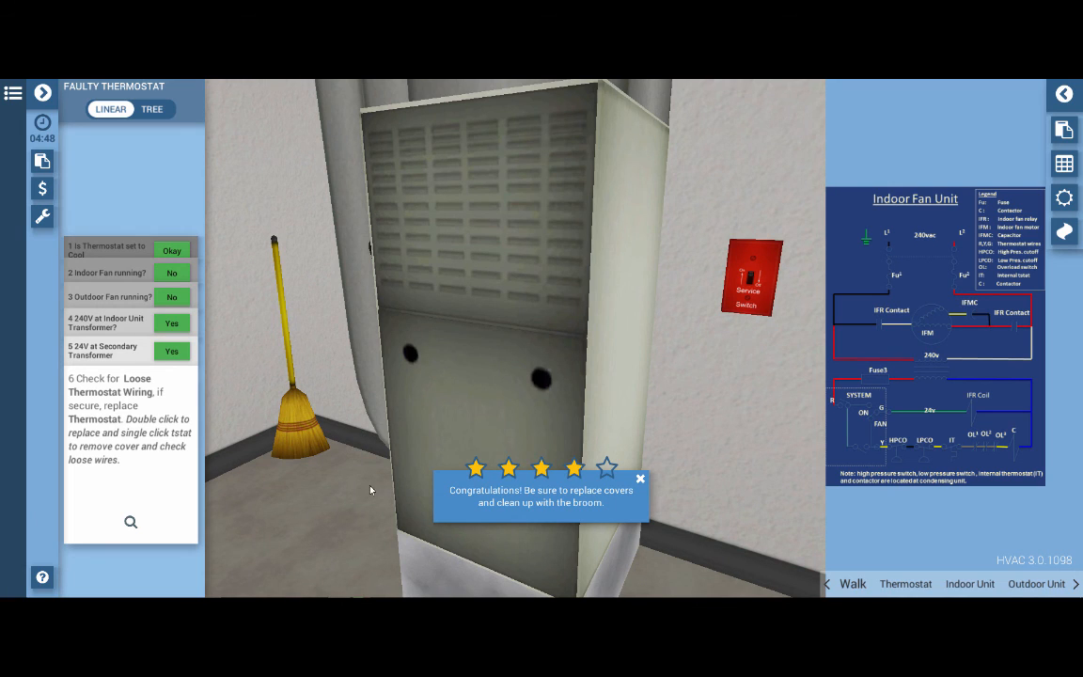